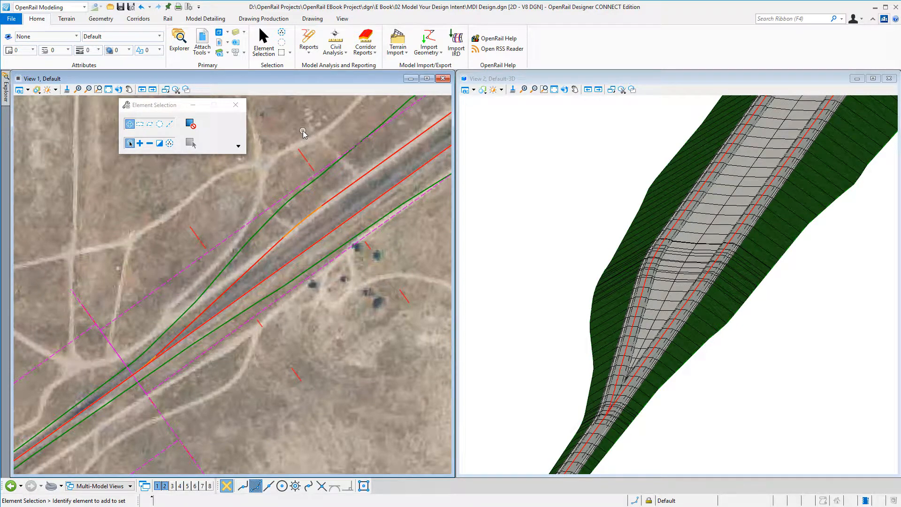
{"action": "mouse_move", "coordinate": [299, 140]}
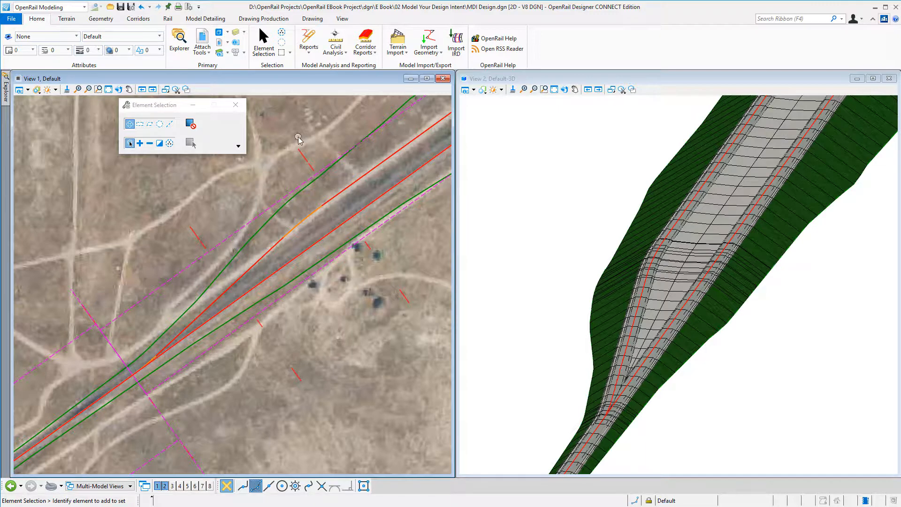
{"action": "mouse_move", "coordinate": [712, 254]}
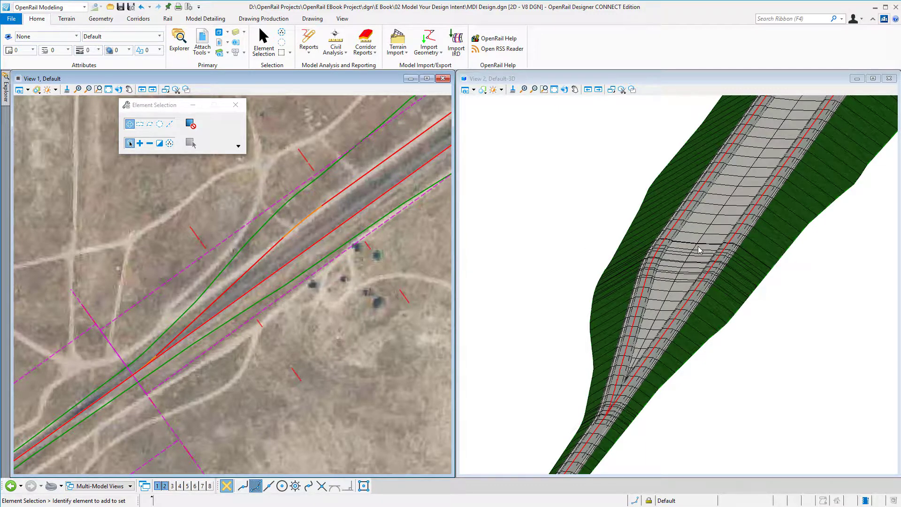
{"action": "mouse_move", "coordinate": [331, 254]}
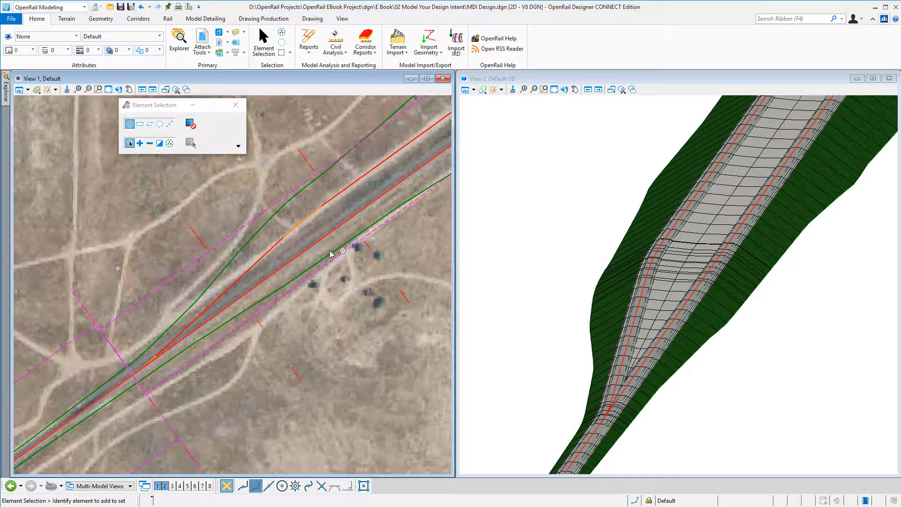
{"action": "mouse_move", "coordinate": [327, 222]}
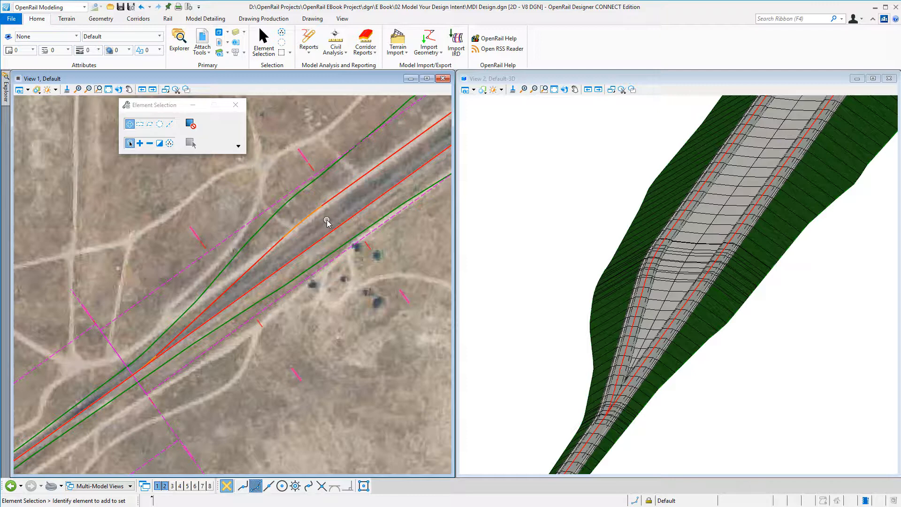
{"action": "mouse_move", "coordinate": [160, 372]}
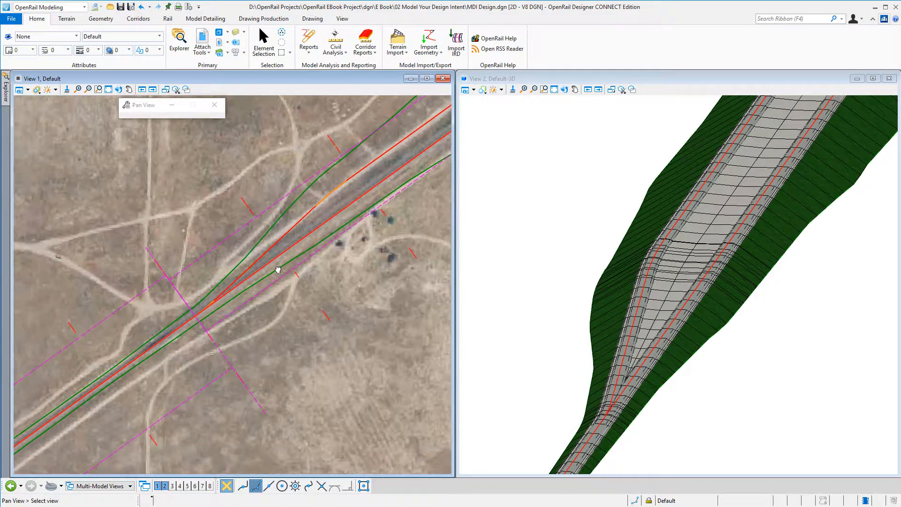
Center the plan view on the turnout and pick its start point to move along the alignment.
{"action": "left_click", "coordinate": [263, 43]}
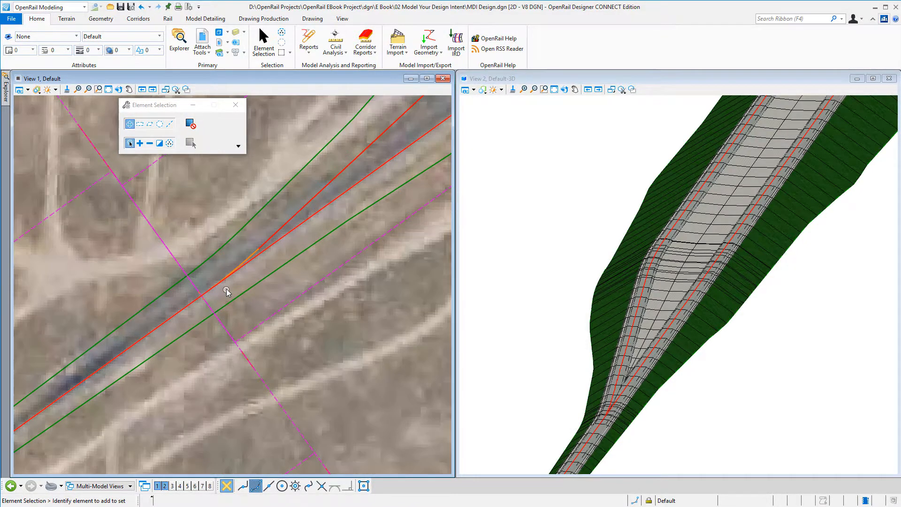
{"action": "left_click", "coordinate": [253, 238]}
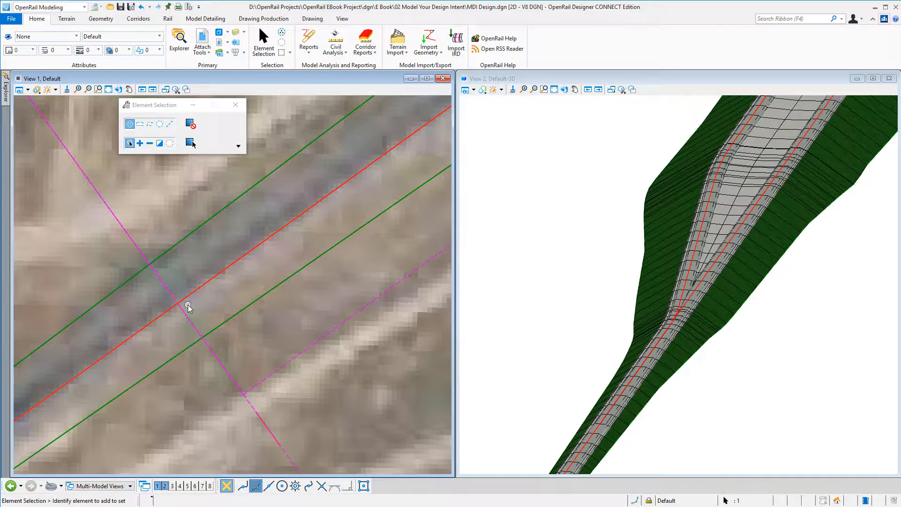
{"action": "mouse_move", "coordinate": [284, 302]}
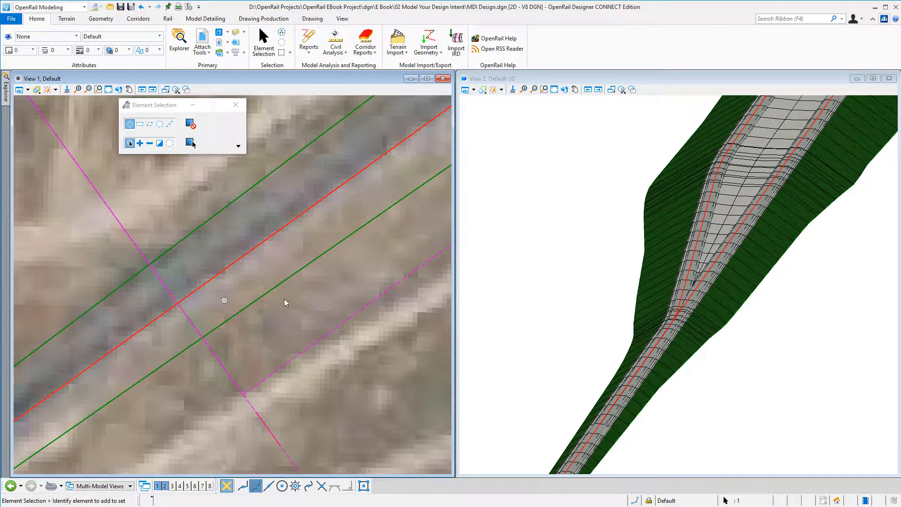
{"action": "mouse_move", "coordinate": [693, 280]}
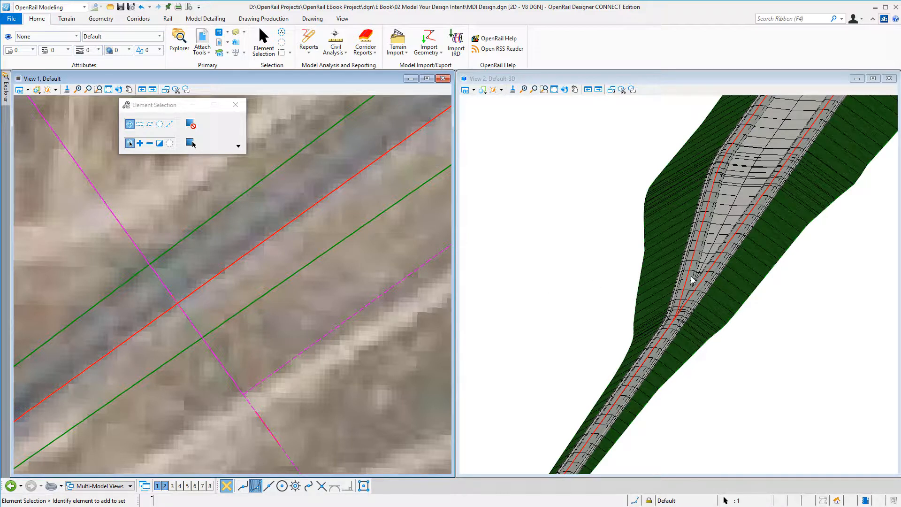
{"action": "mouse_move", "coordinate": [376, 240]}
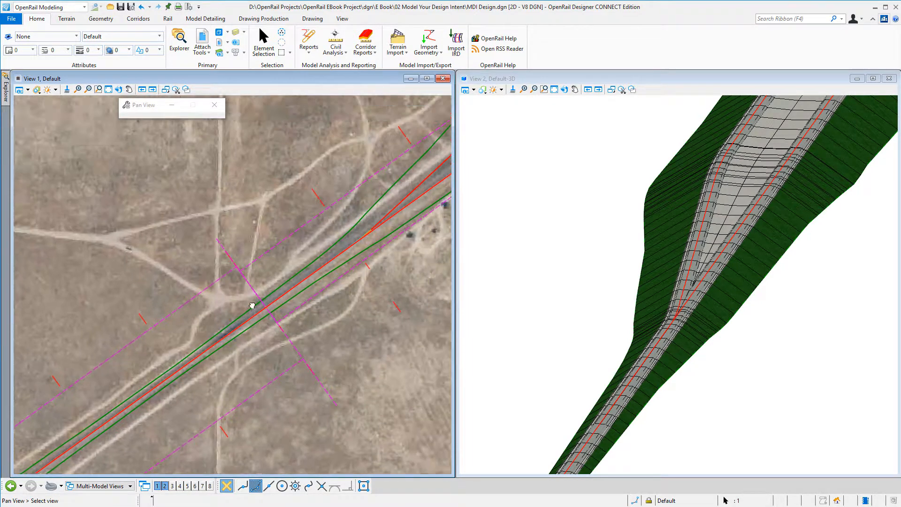
Center the plan view and select the parallel track geometry to drag its offset toward -20 m.
{"action": "left_click", "coordinate": [263, 41]}
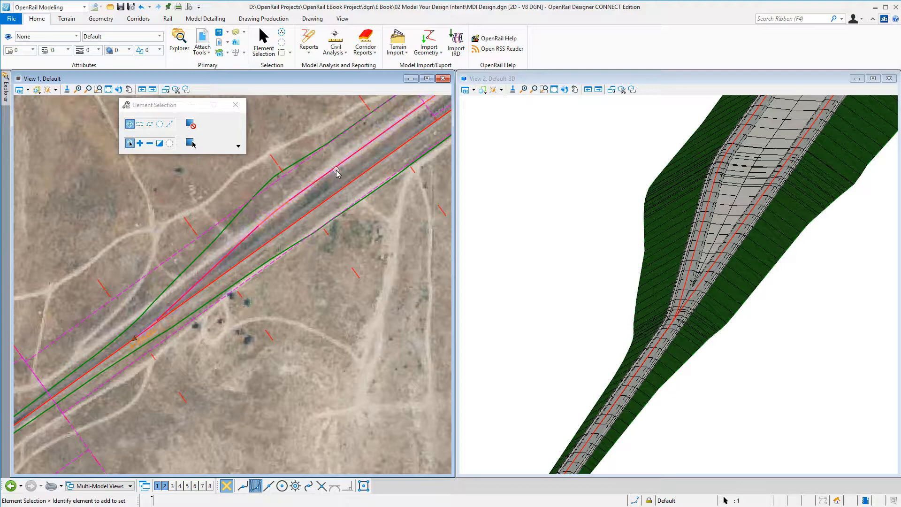
{"action": "left_click", "coordinate": [336, 173]}
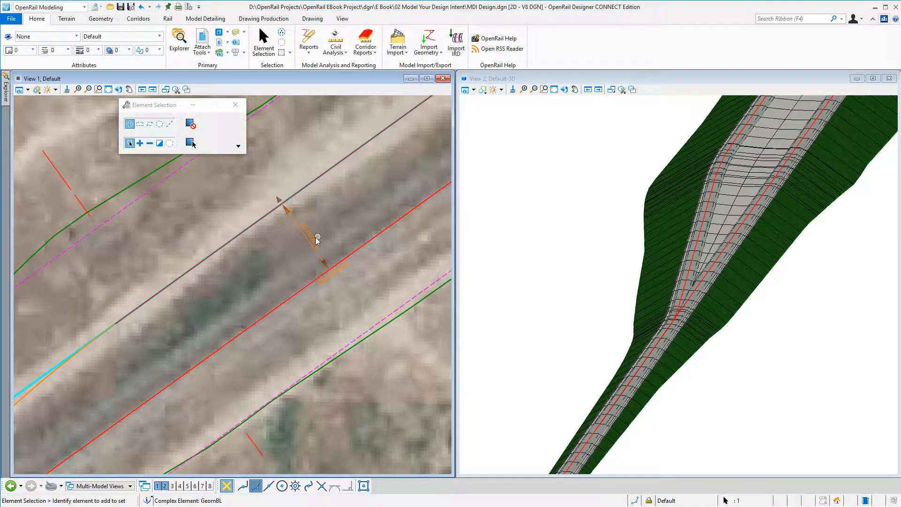
{"action": "mouse_move", "coordinate": [764, 158]}
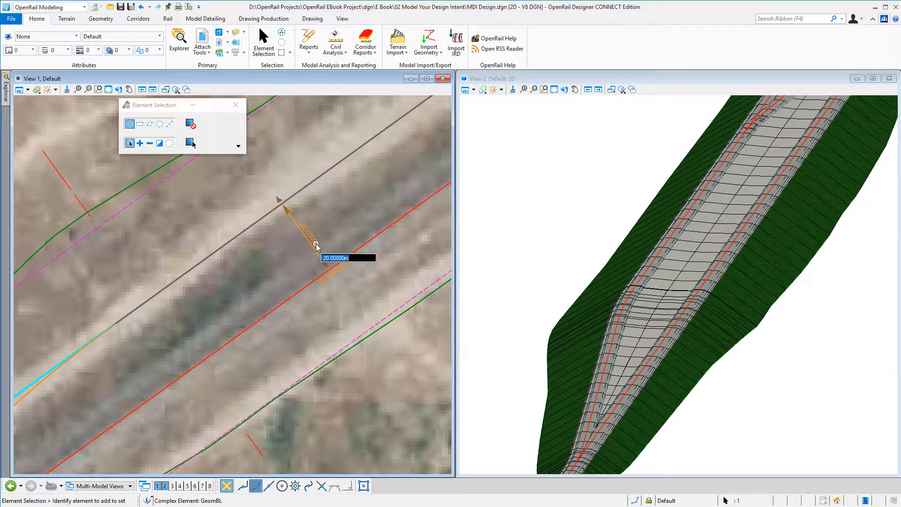
Enter -30 as the parallel track's offset value.
{"action": "type", "text": "-30"}
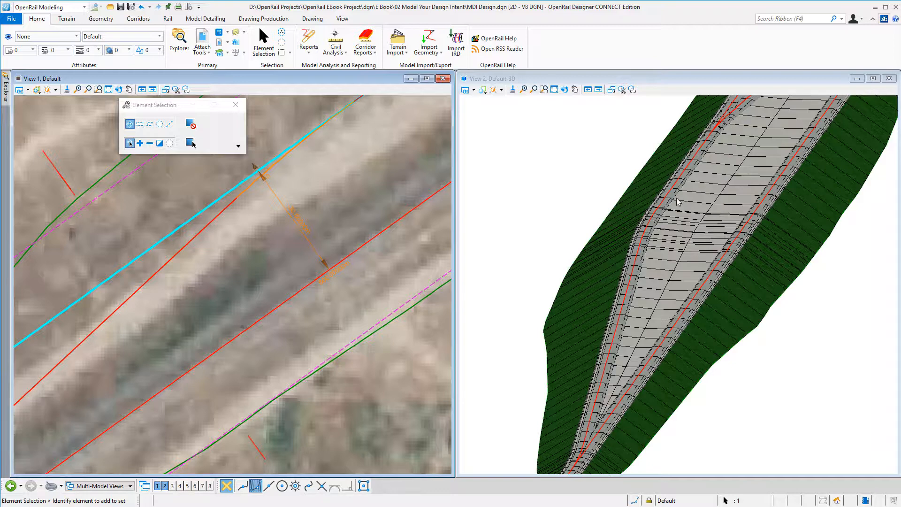
{"action": "mouse_move", "coordinate": [723, 186]}
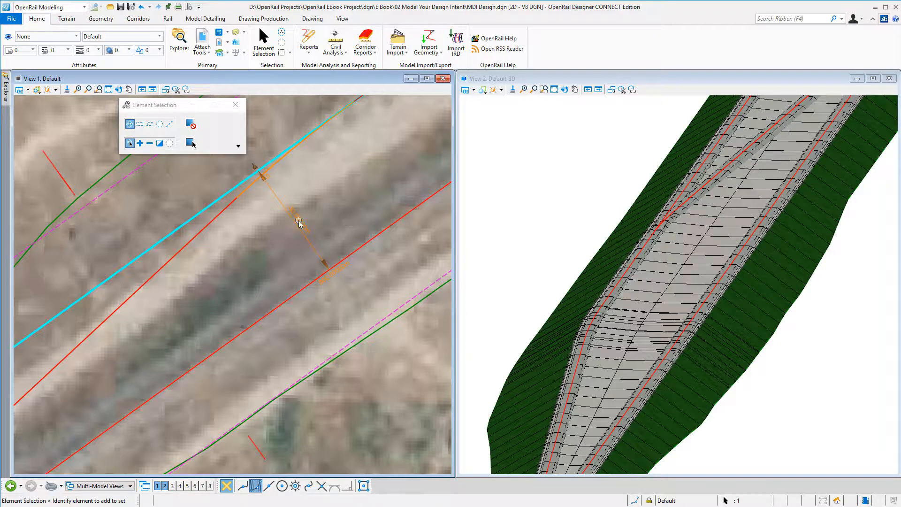
{"action": "mouse_move", "coordinate": [302, 223]}
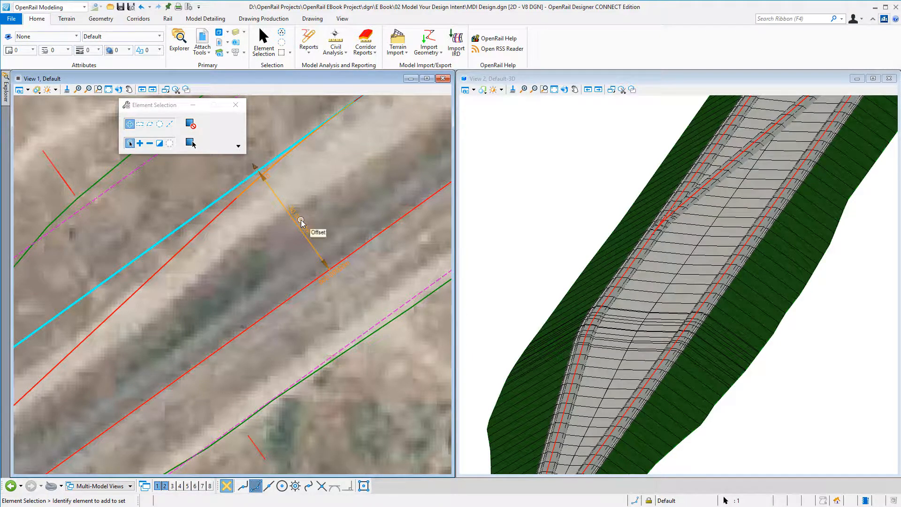